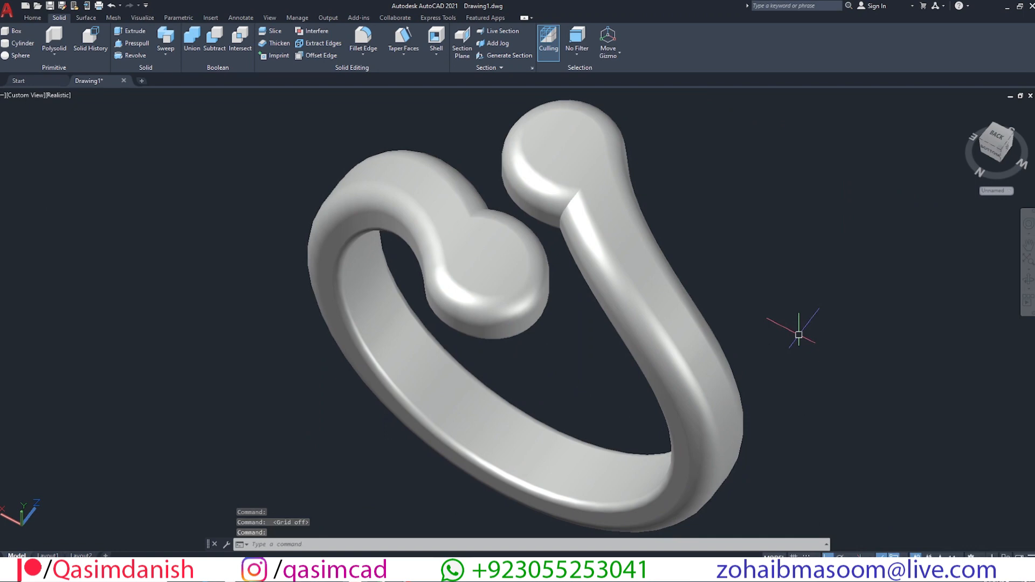
mouse_move(786, 341)
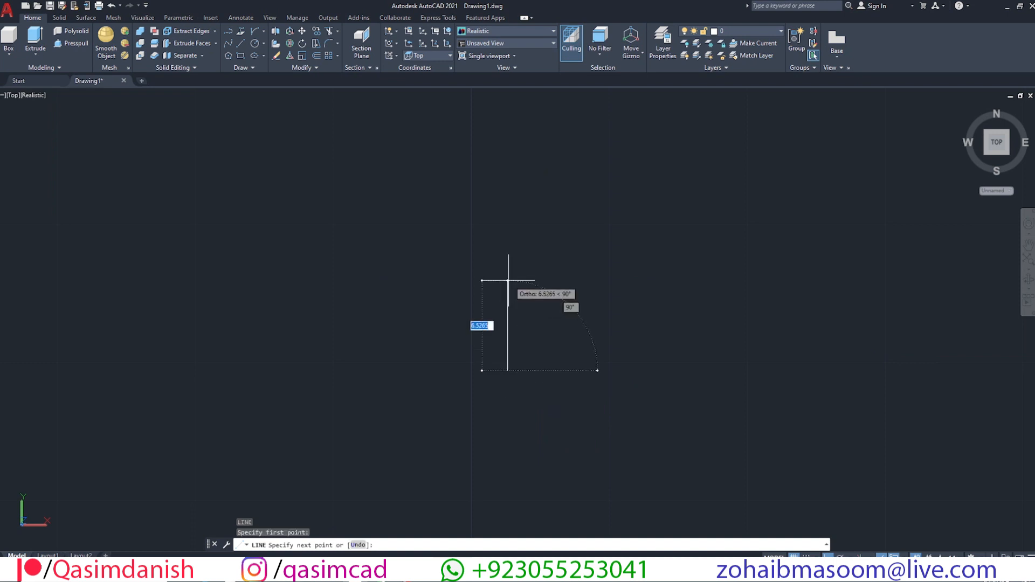
Draw a 5 by 30 rectangle in Top view and offset it by 3
type("5")
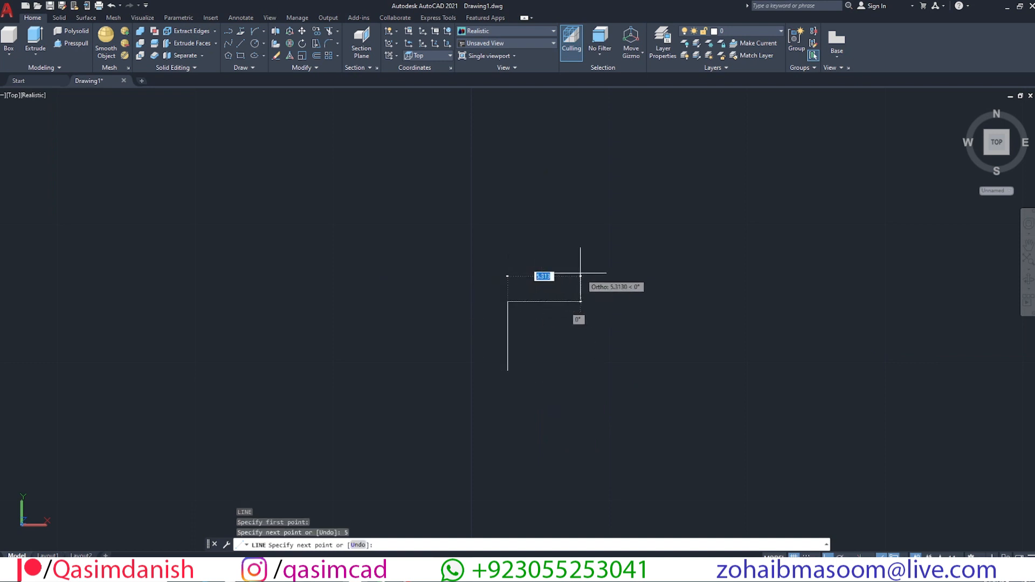
type("30")
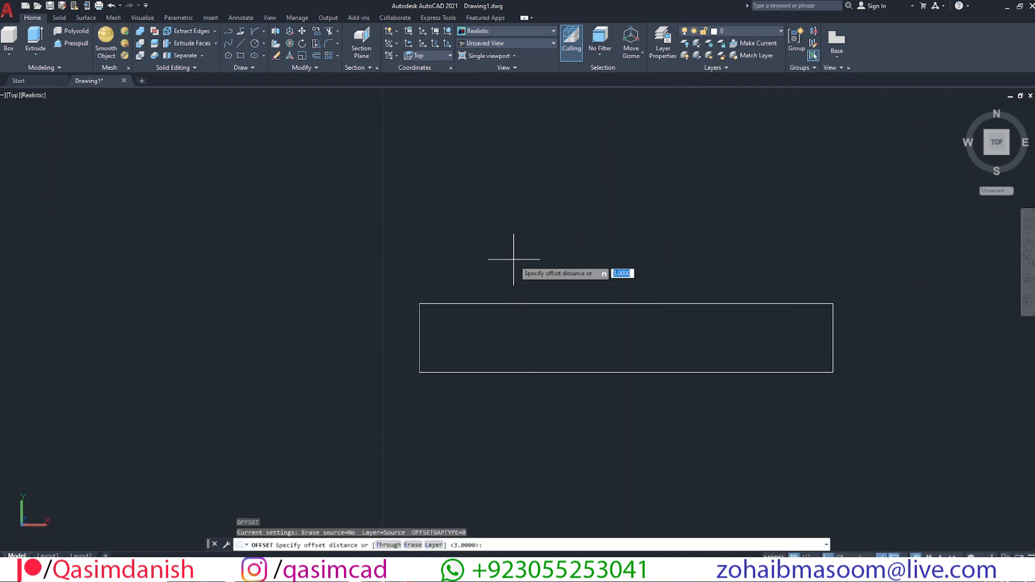
type("3")
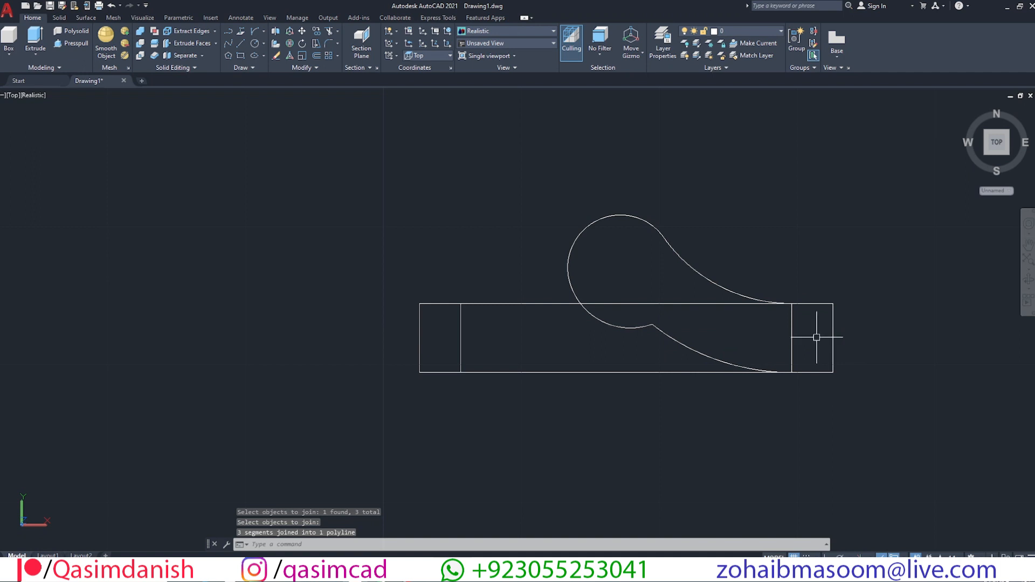
Mirror the teardrop polyline across the rectangle's long edge and view it in 3D
left_click(691, 348)
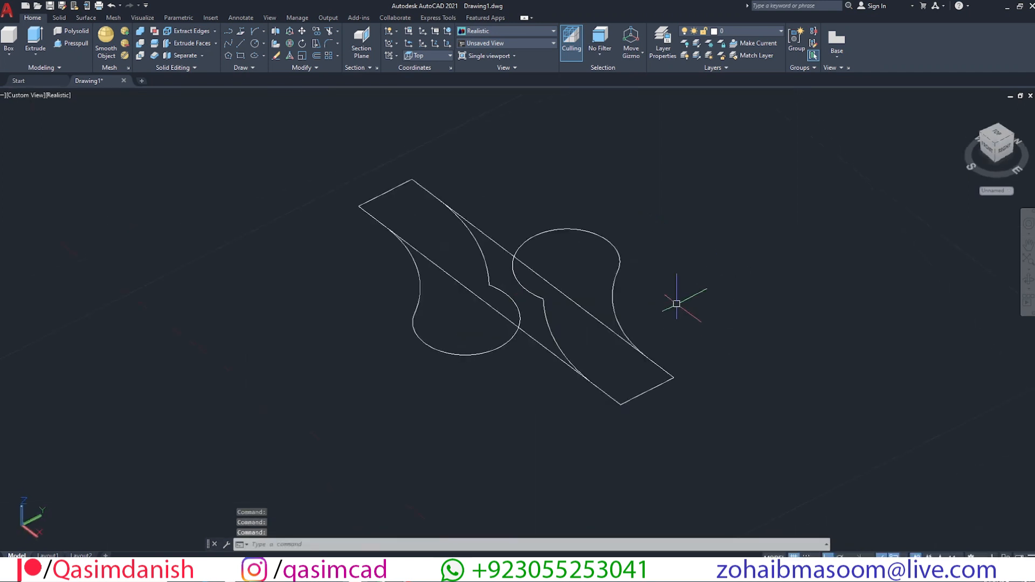
Subtract the inner cylinder from the outer cylinder to make a hollow tube
left_click(428, 56)
type("SU")
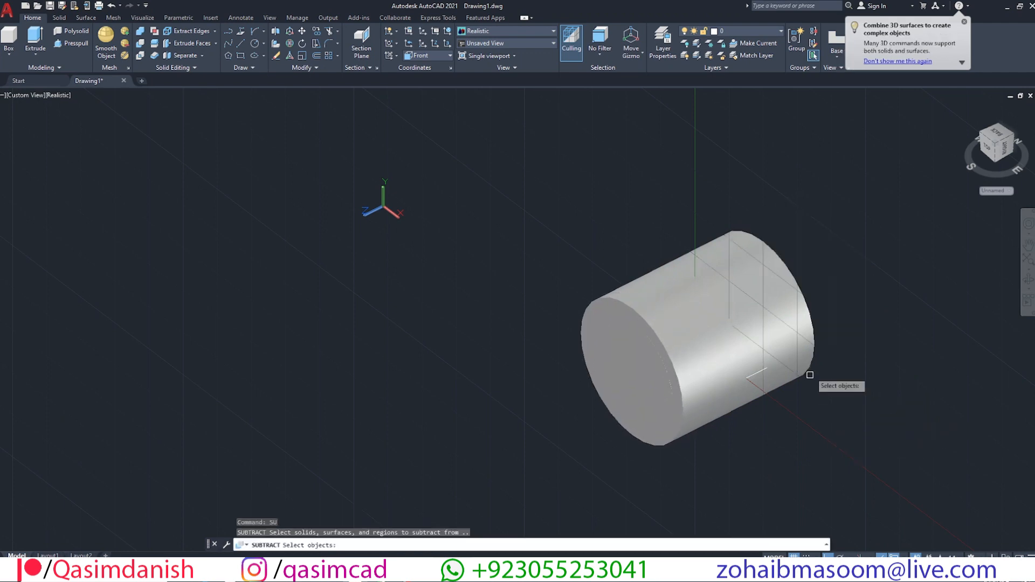
left_click(760, 373)
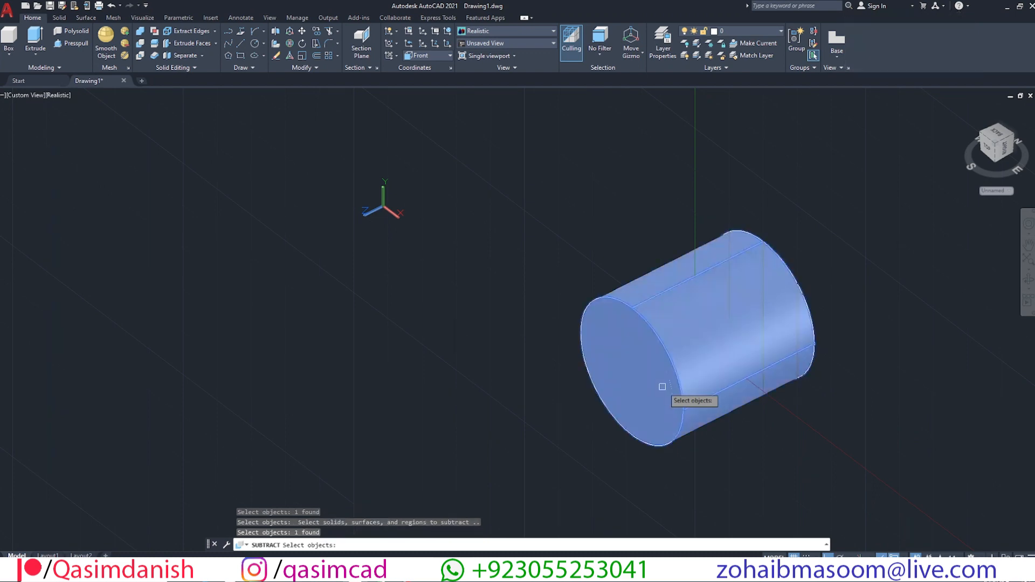
key("enter")
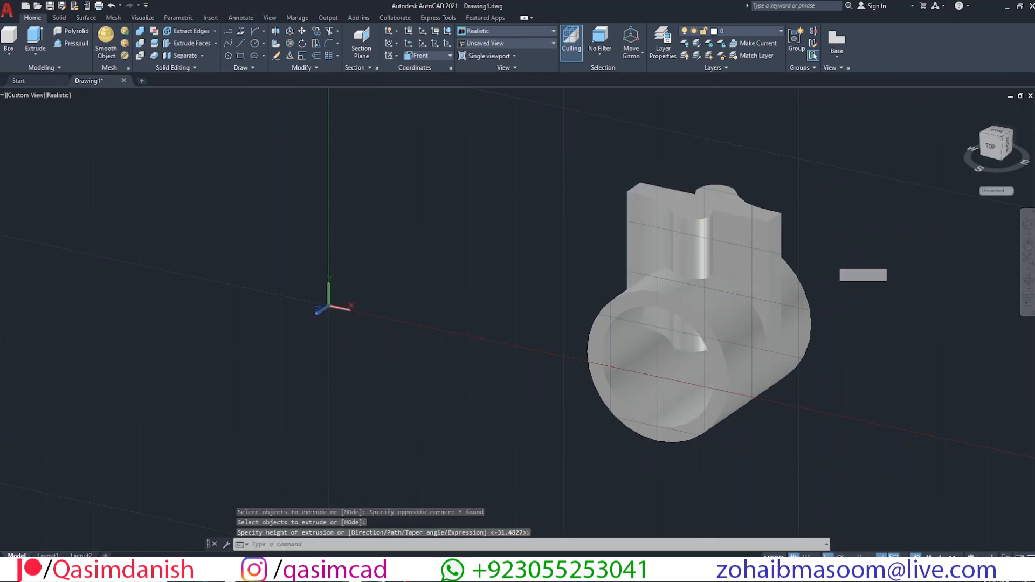
Extrude the rectangle and teardrop profiles into a tall slab through the tube
left_click(683, 200)
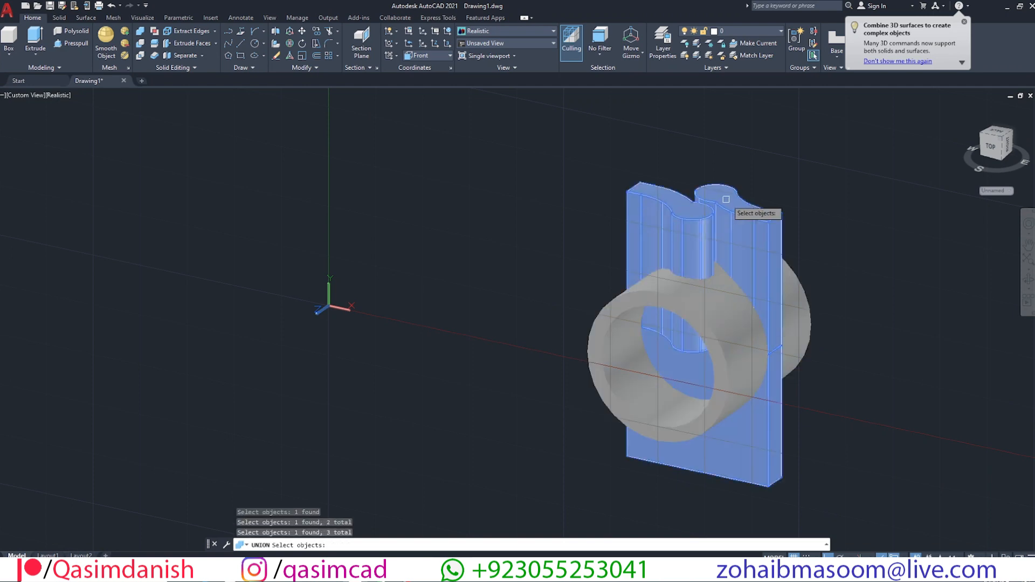
Union the slab pieces and intersect them with the tube to leave the open ring
key("enter")
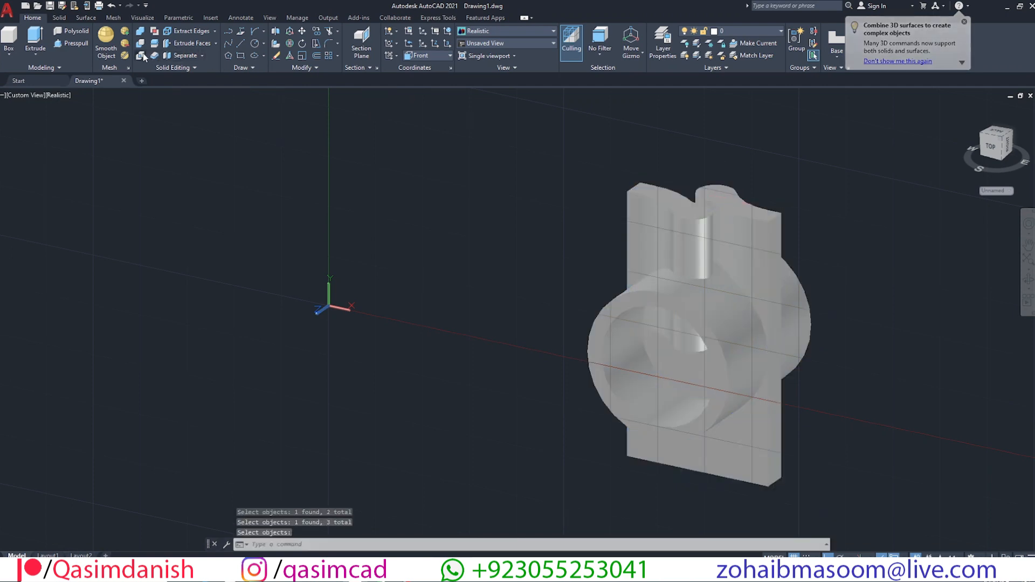
left_click(797, 313)
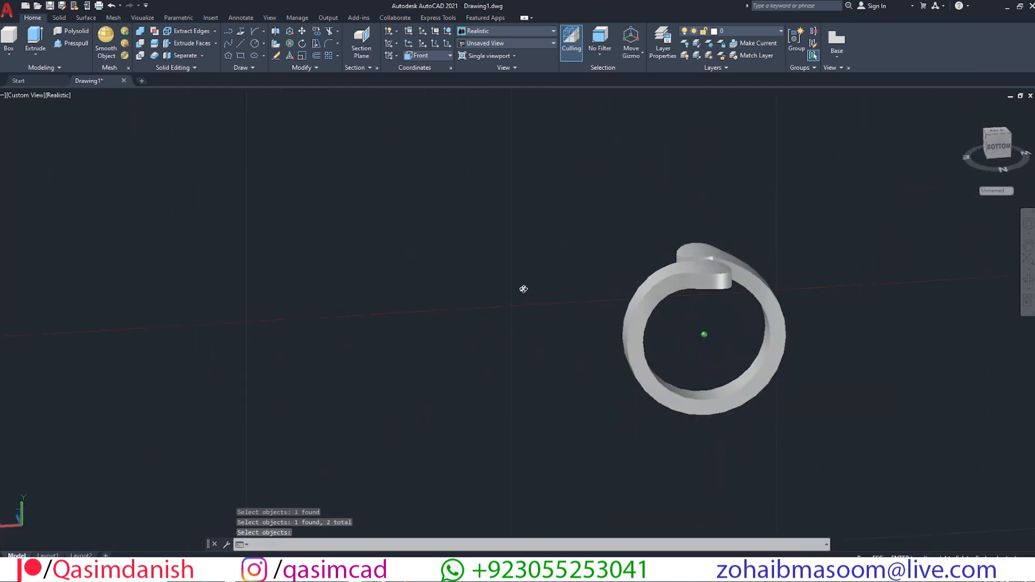
left_click(58, 18)
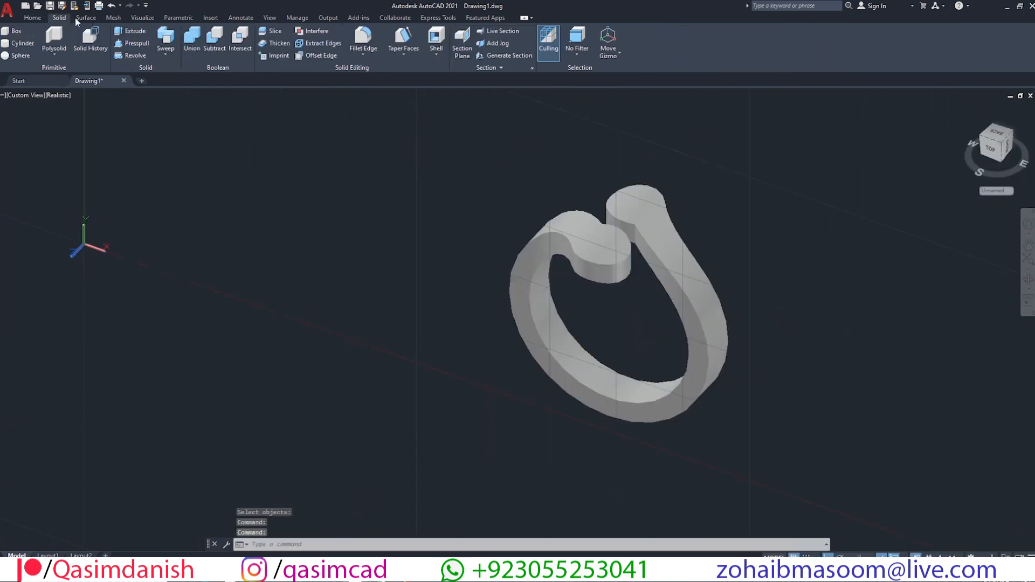
Fillet the ring's edges with Fillet Edge, setting the radius option
left_click(362, 39)
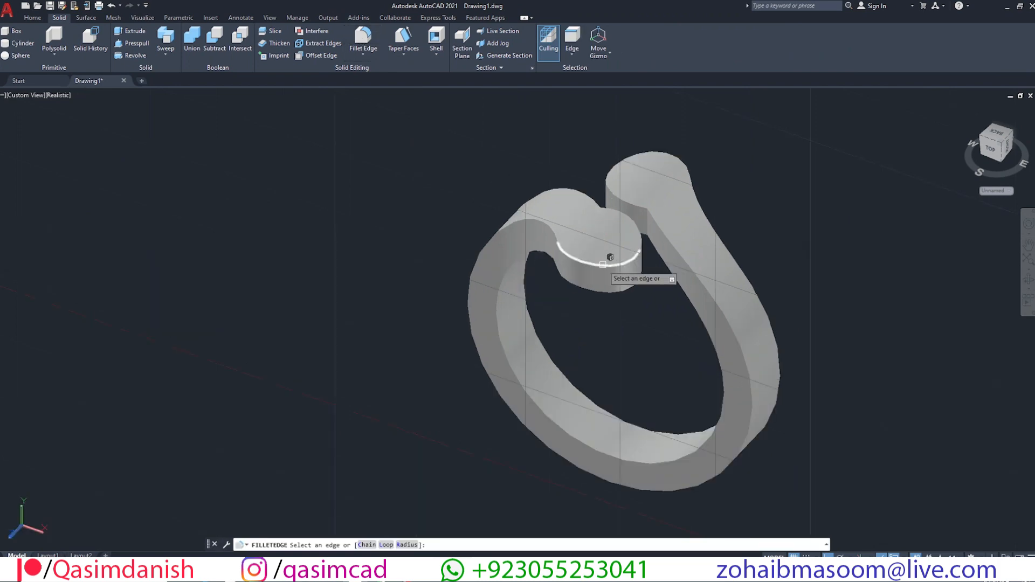
type("r")
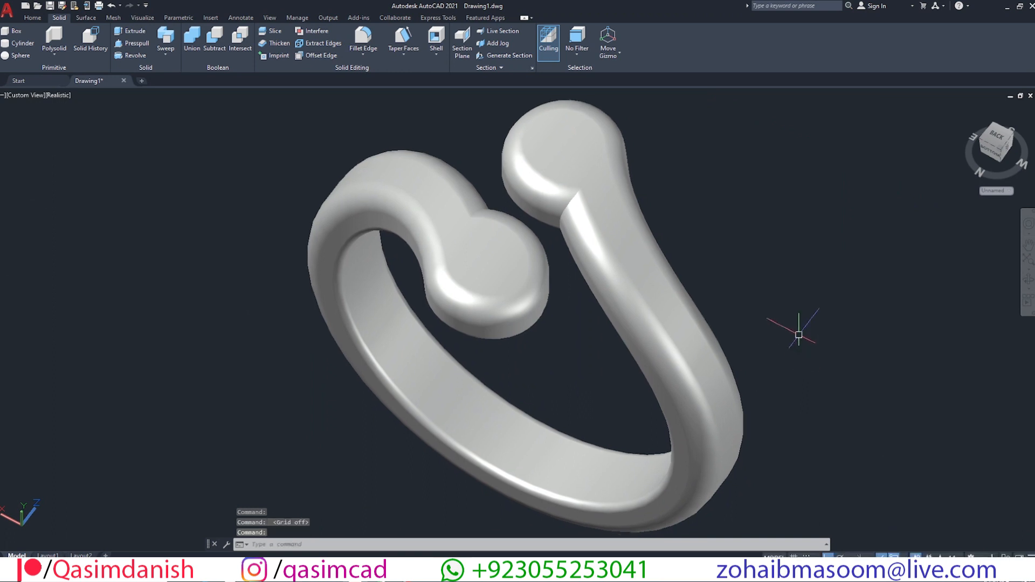
mouse_move(786, 341)
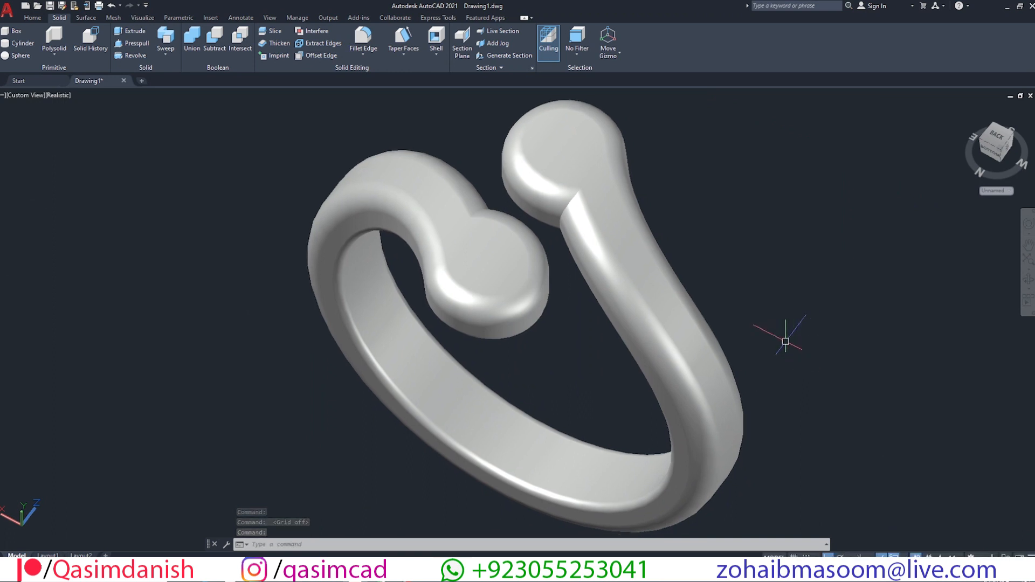